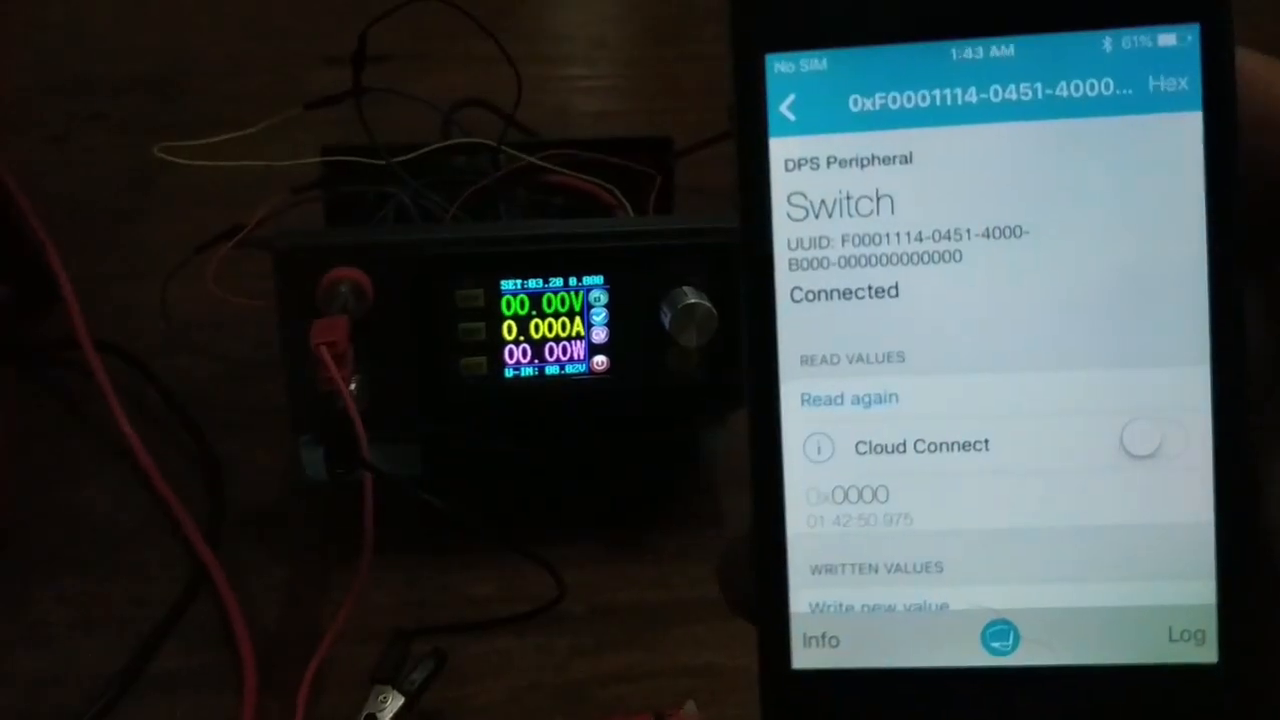
# Turn the power supply output on via the Switch characteristic, reading 3.19 V.
pyautogui.scroll(-3)
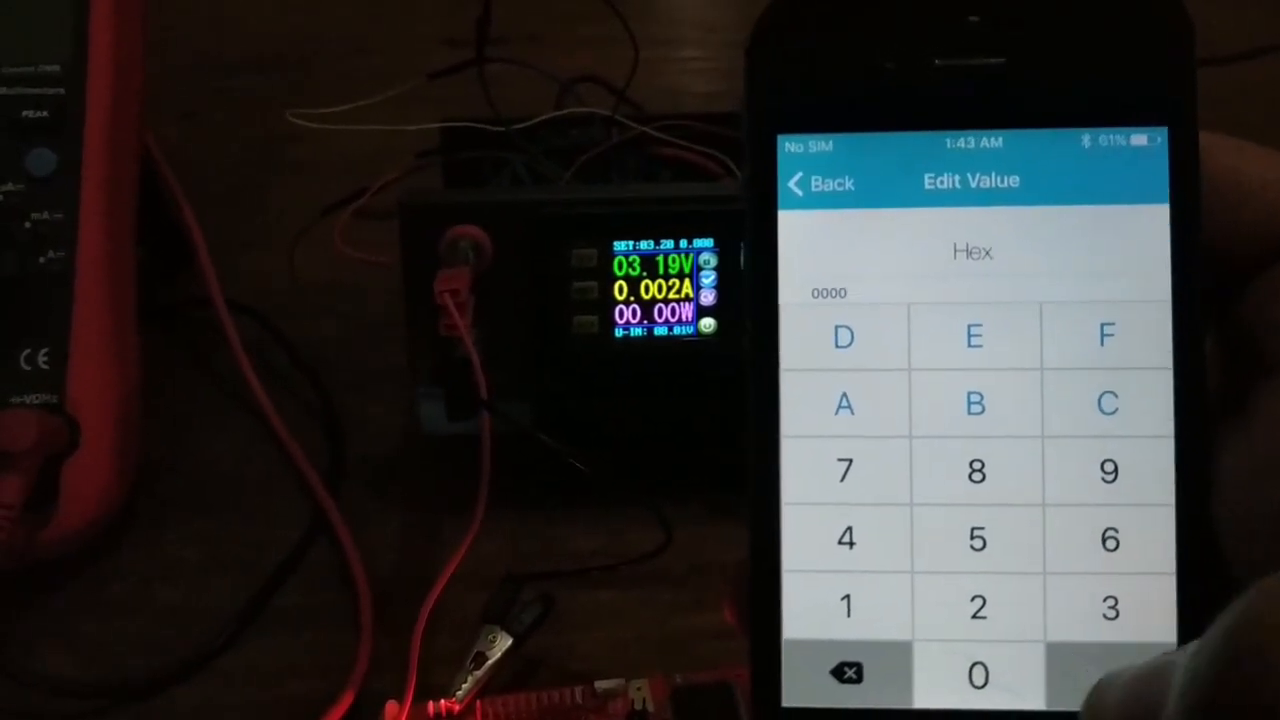
pyautogui.click(820, 183)
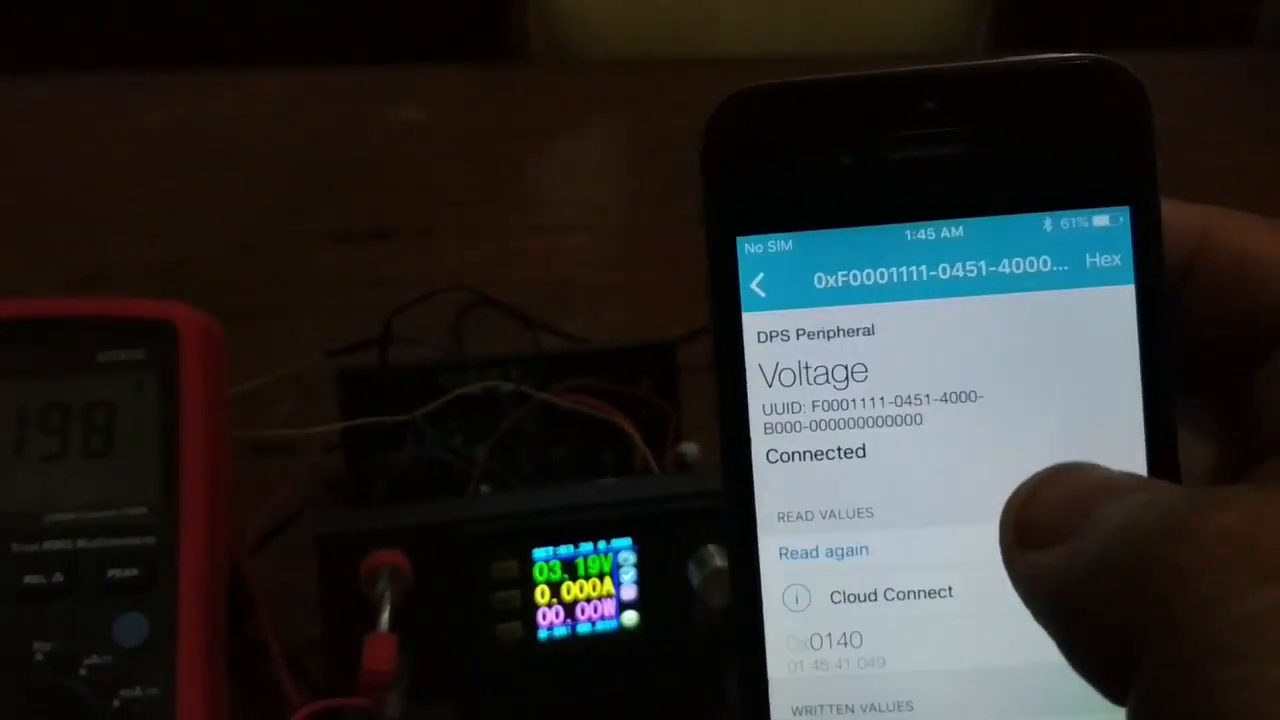
# Scroll the Voltage characteristic (reading 0x0140) down to its Write new value section.
pyautogui.scroll(-3)
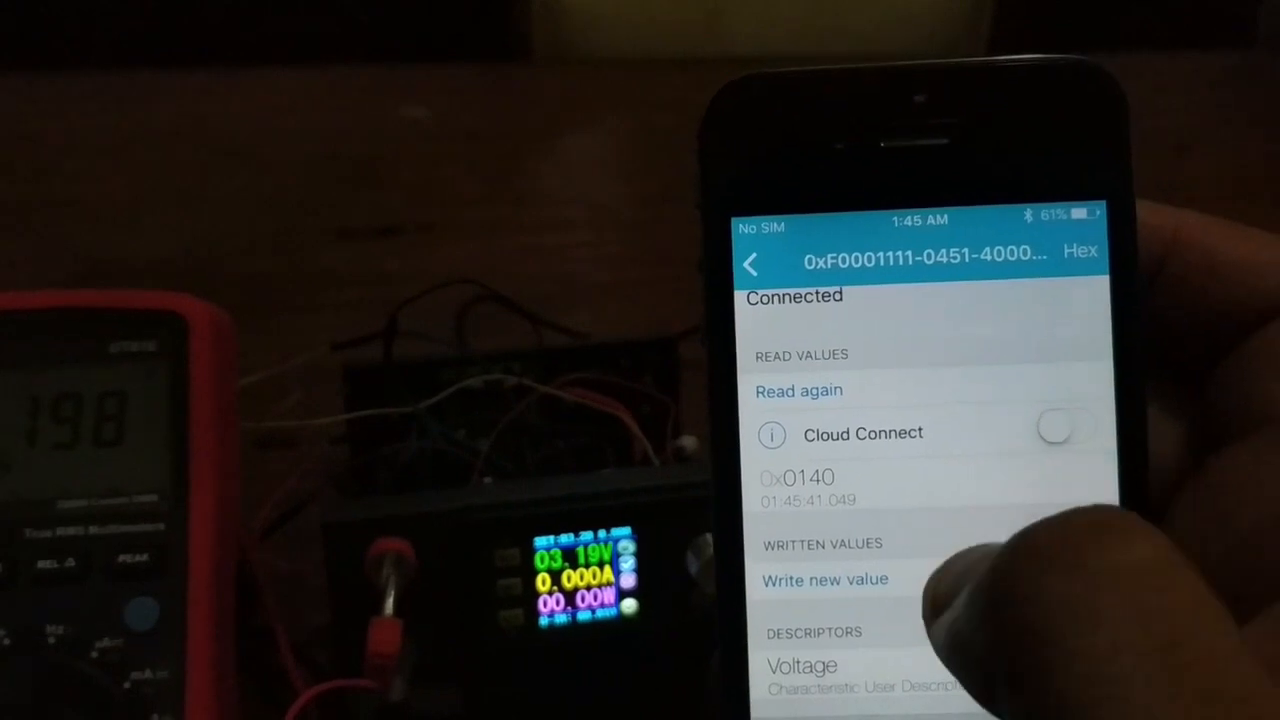